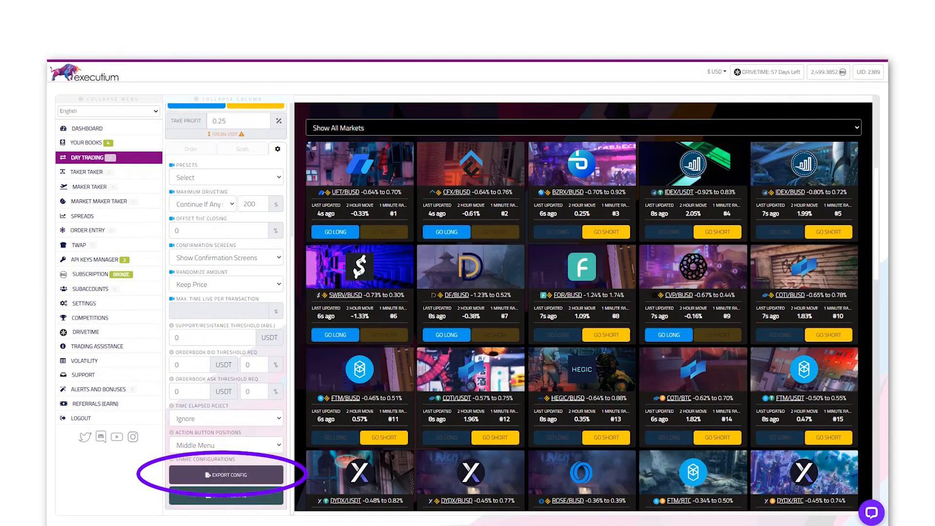
# - Export the Day Trading configuration as a code string copied to the clipboard
pyautogui.click(225, 475)
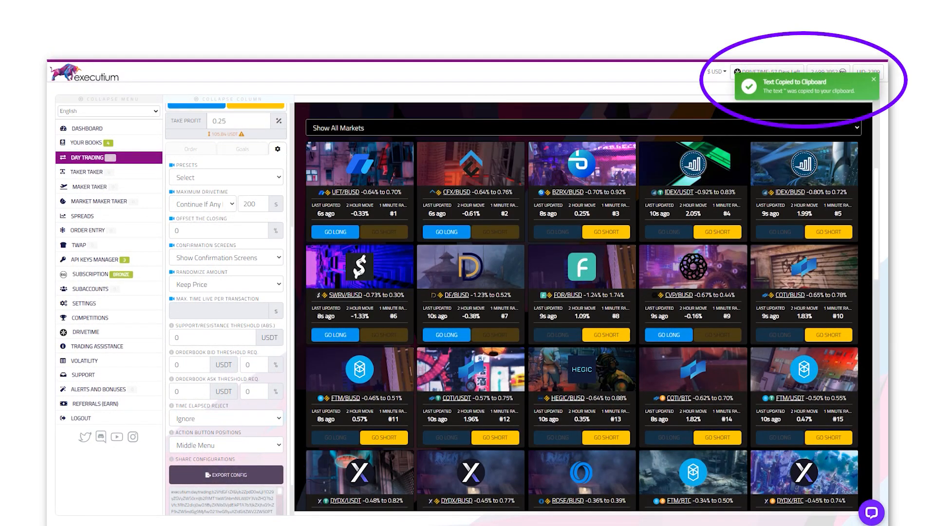